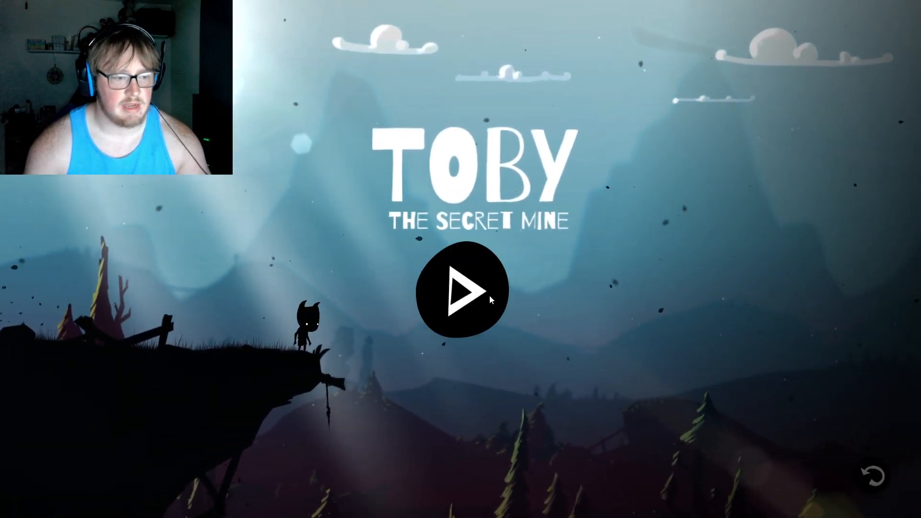
# Start the game from the title screen and run Toby rightward through the rainy scaffold areas
pyautogui.click(463, 290)
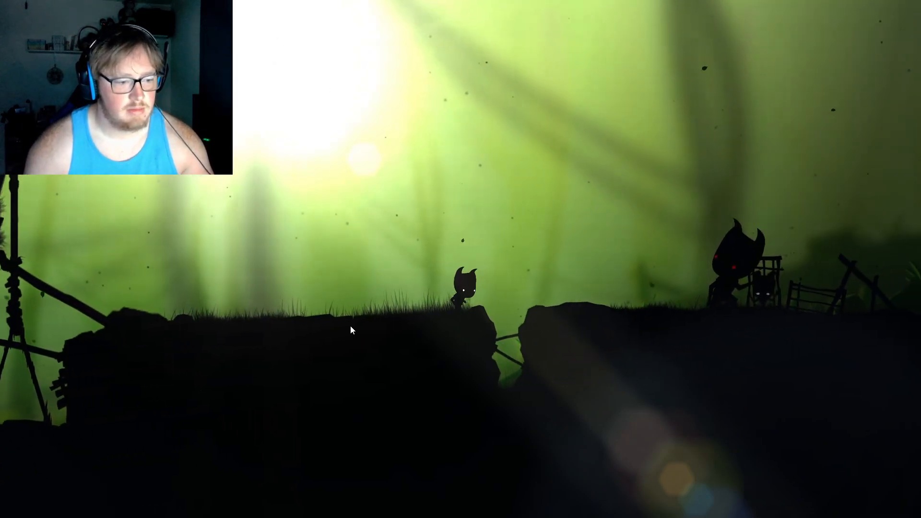
pyautogui.press('right')
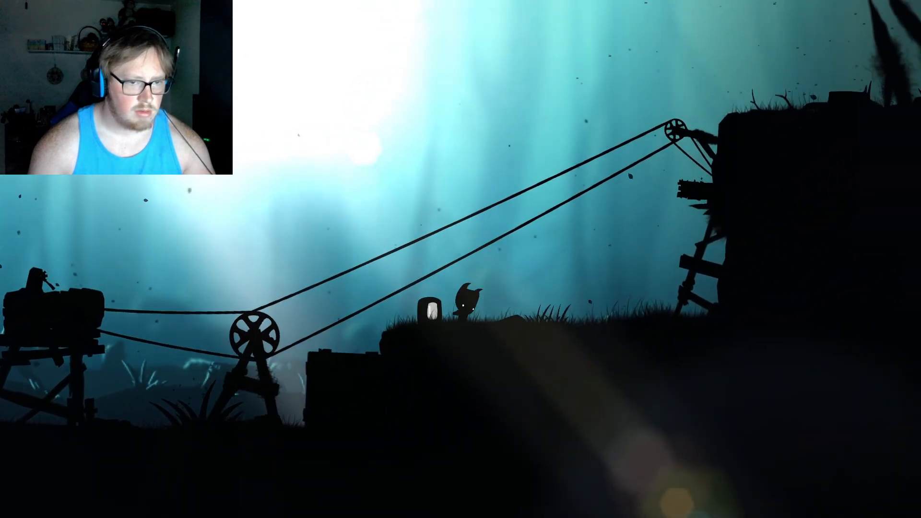
pyautogui.press('right')
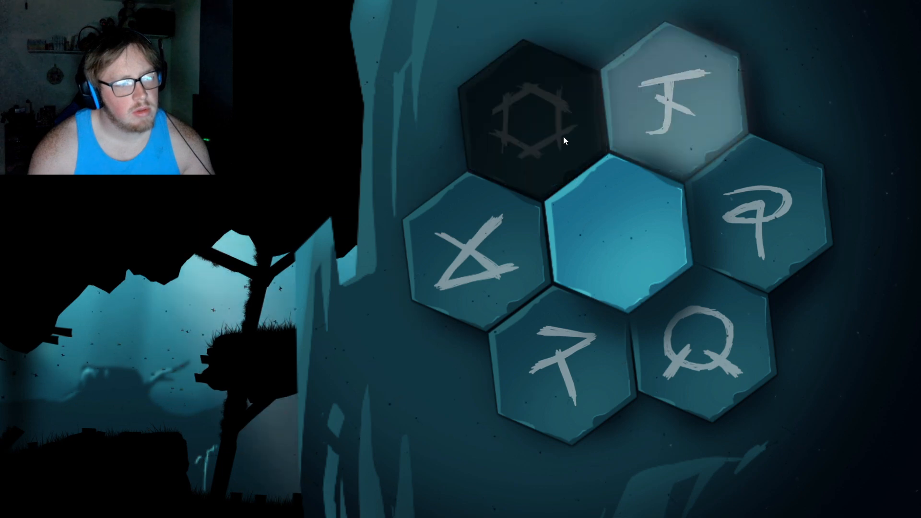
pyautogui.click(535, 109)
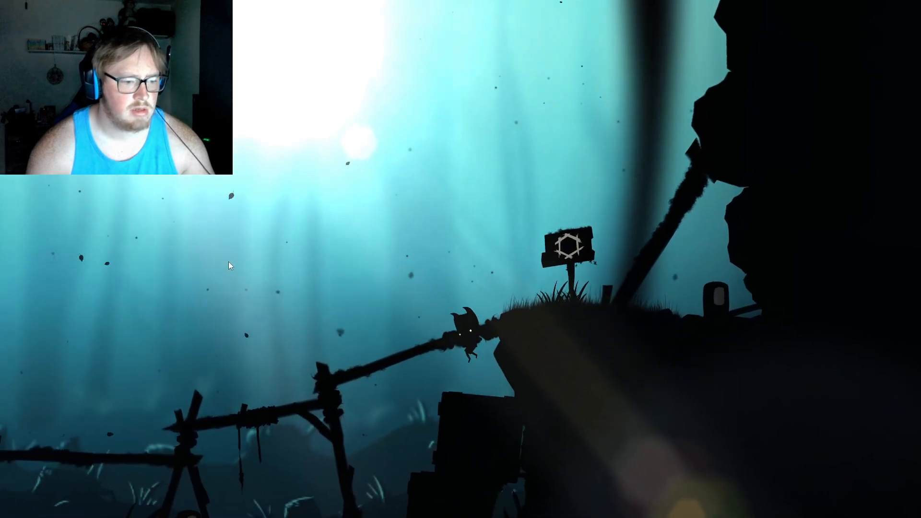
pyautogui.press('right')
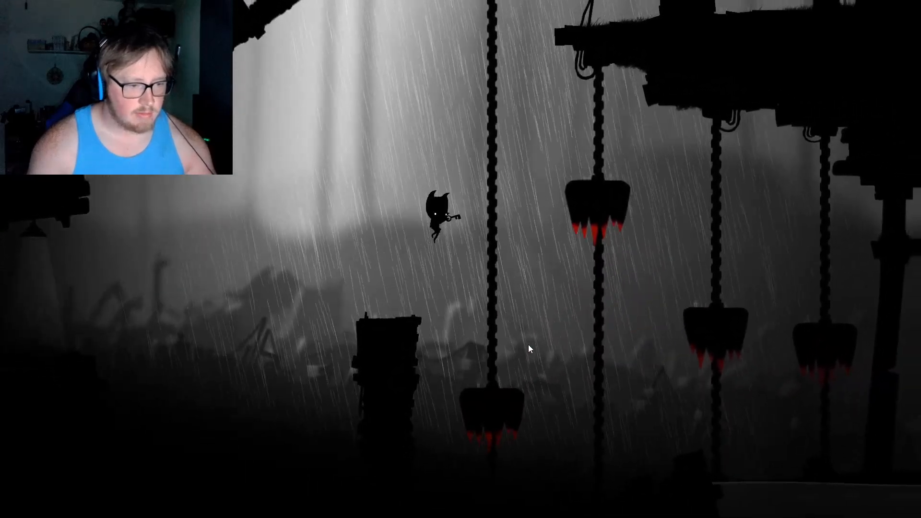
pyautogui.press('right')
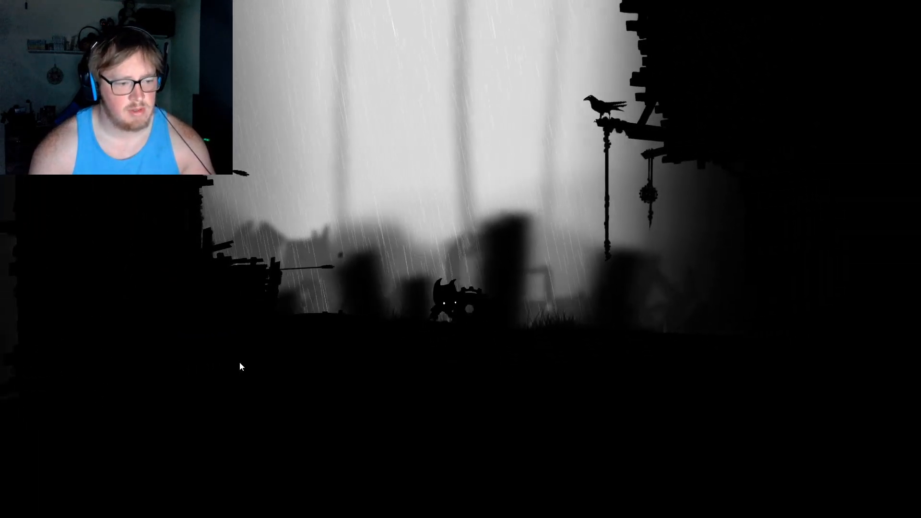
# Continue rightward to the dusky spiked stretch and resume the paused level
pyautogui.press('right')
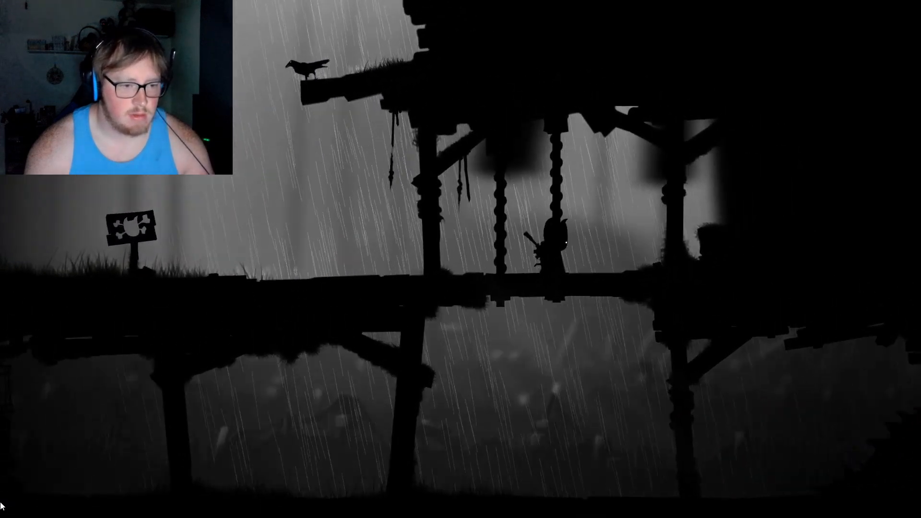
pyautogui.press('right')
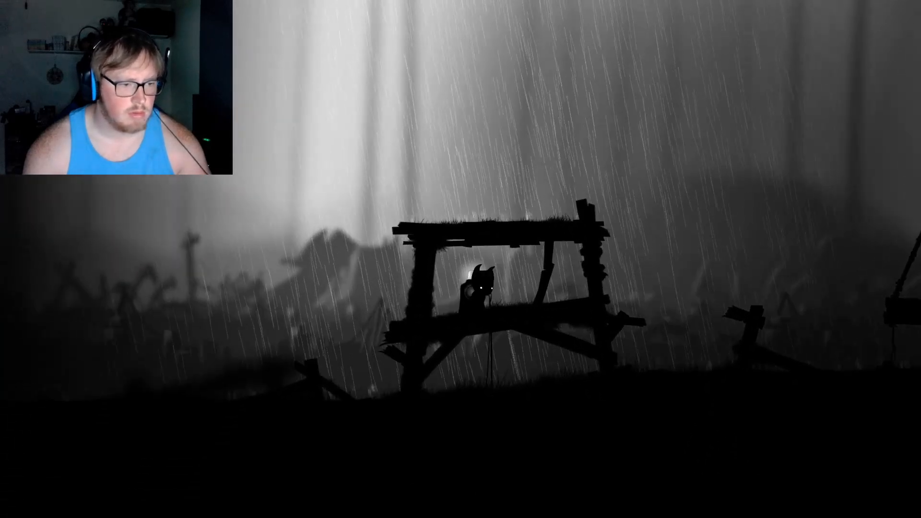
pyautogui.press('Right')
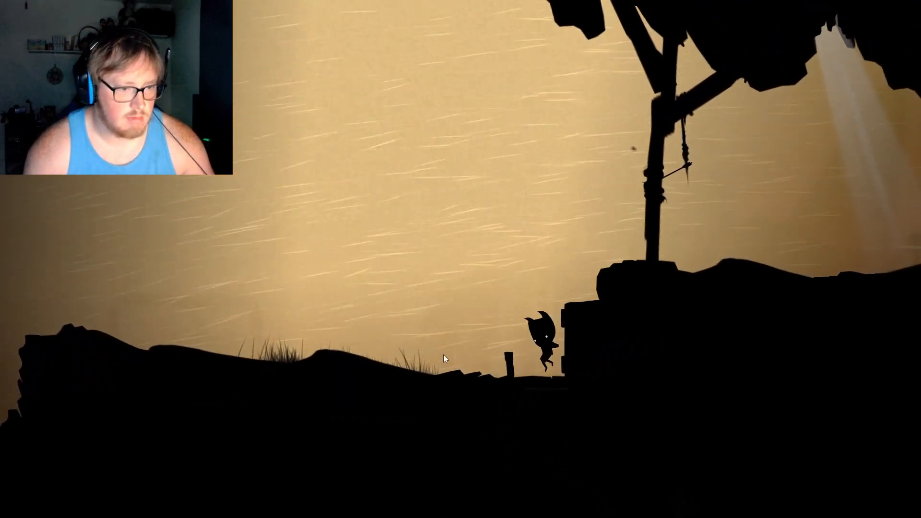
pyautogui.press('right')
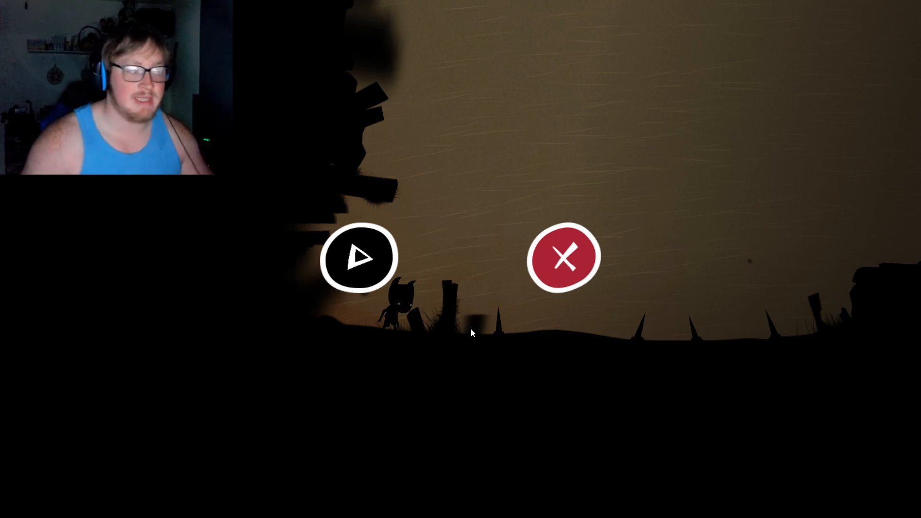
pyautogui.click(358, 257)
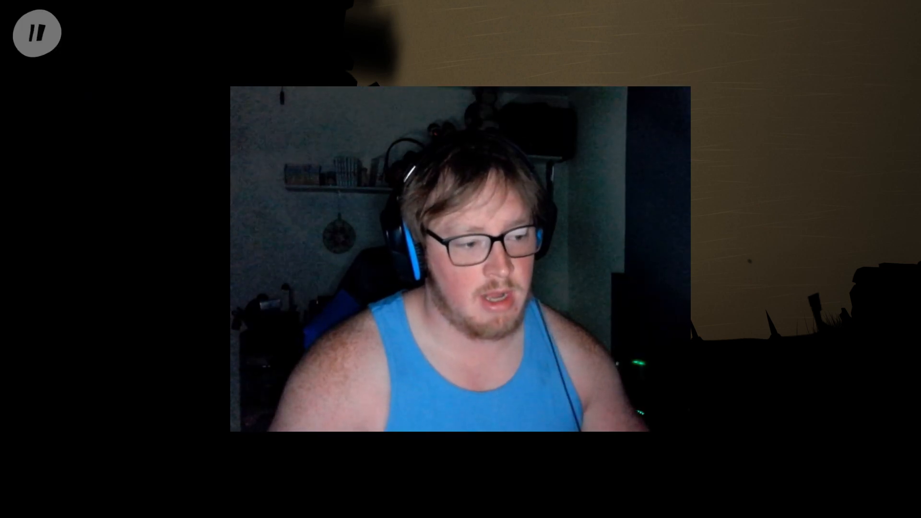